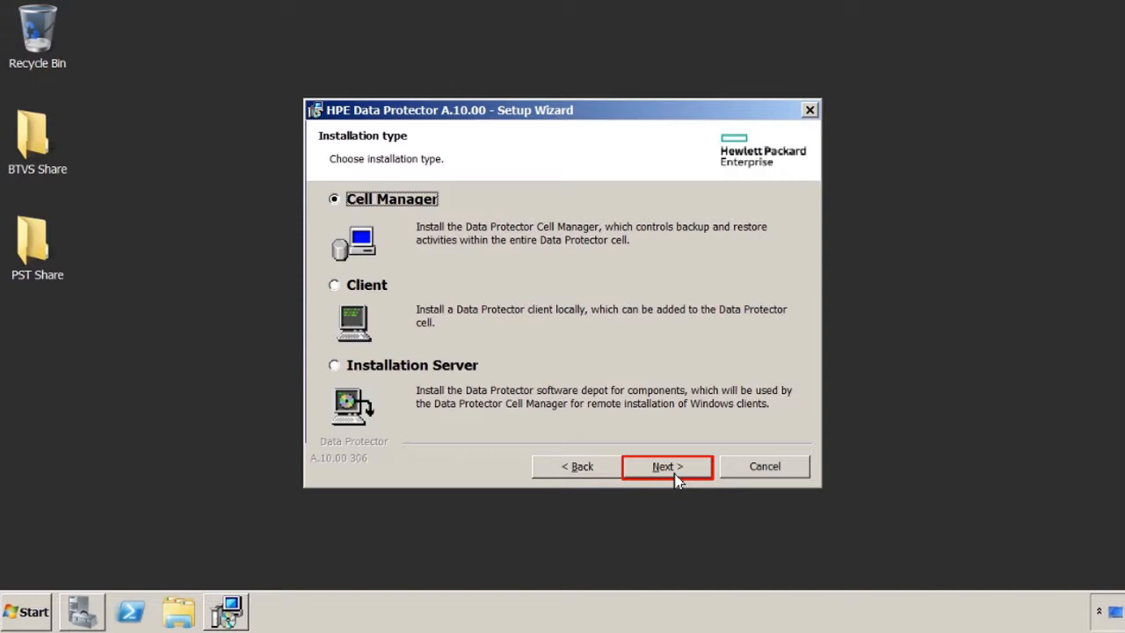
Continue with Cell Manager as the installation type to reach the Telemetry Agreement page.
left_click(667, 466)
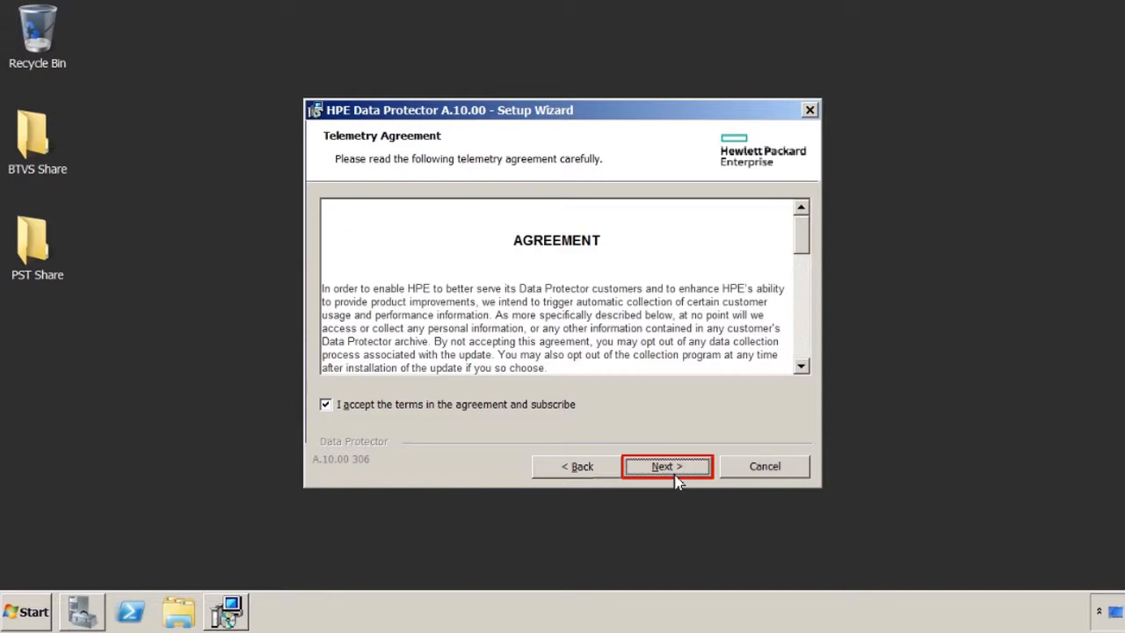